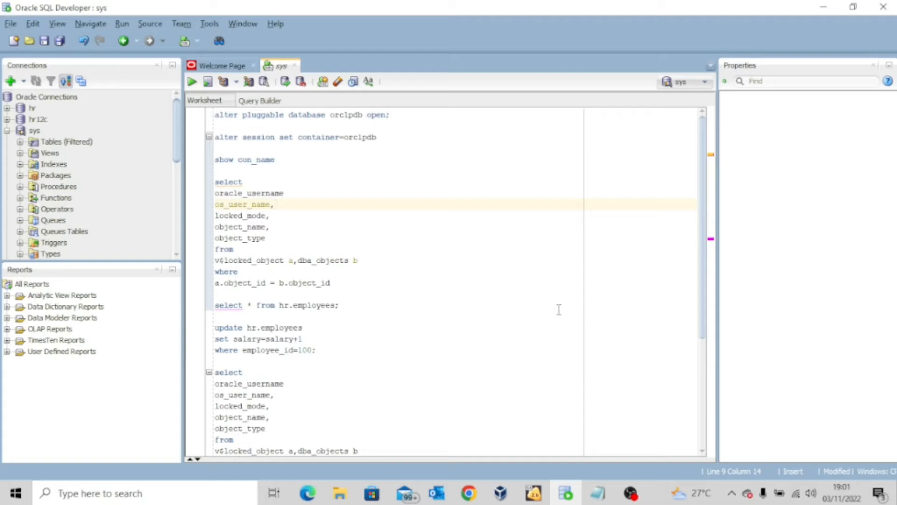
Run ALTER PLUGGABLE DATABASE to open ORCLPDB, then ALTER SESSION SET CONTAINER to orclpdb
{"action": "left_click", "coordinate": [275, 204]}
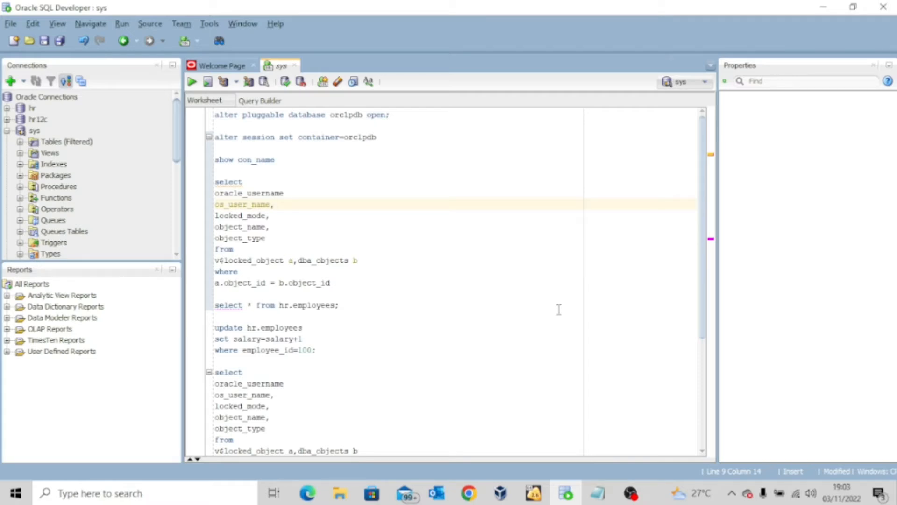
{"action": "left_click", "coordinate": [275, 204]}
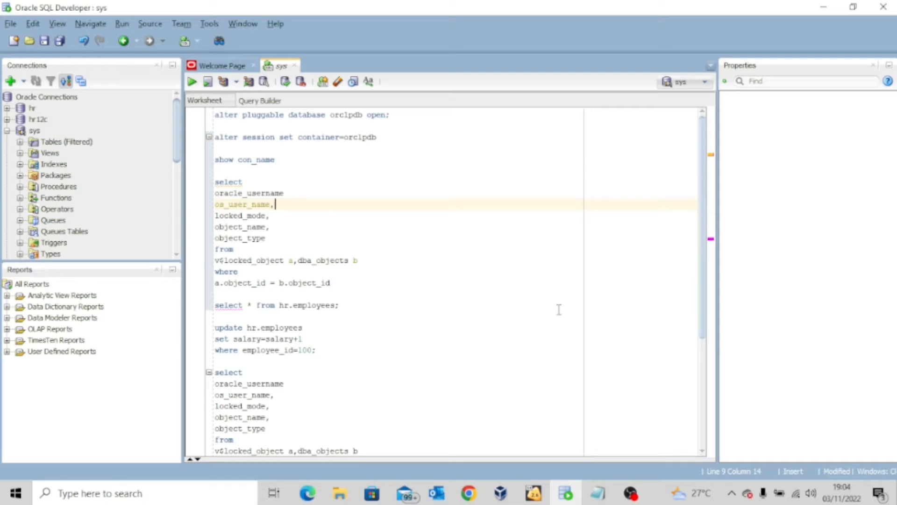
{"action": "mouse_move", "coordinate": [527, 346]}
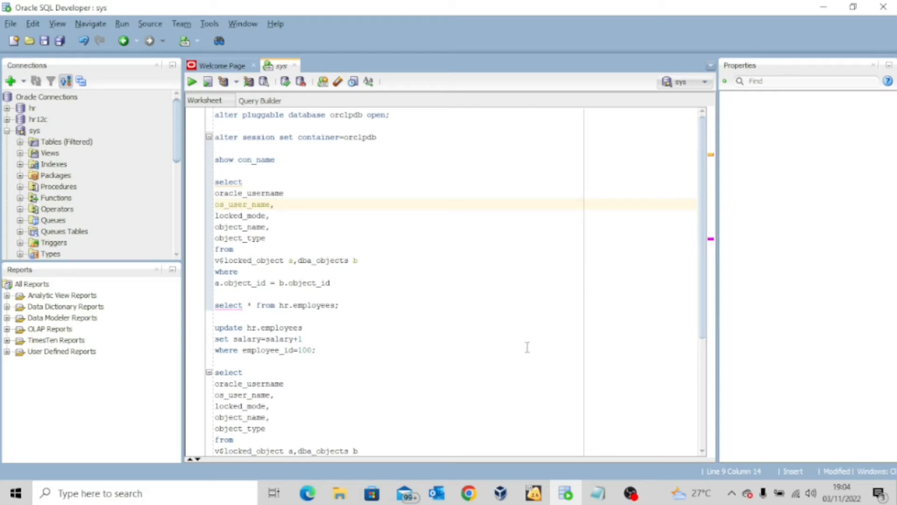
{"action": "mouse_move", "coordinate": [528, 350]}
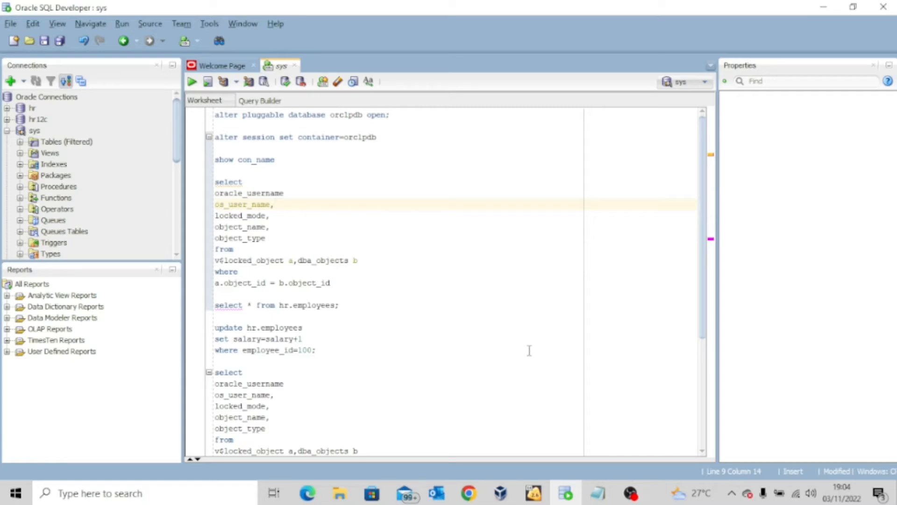
{"action": "mouse_move", "coordinate": [436, 313]}
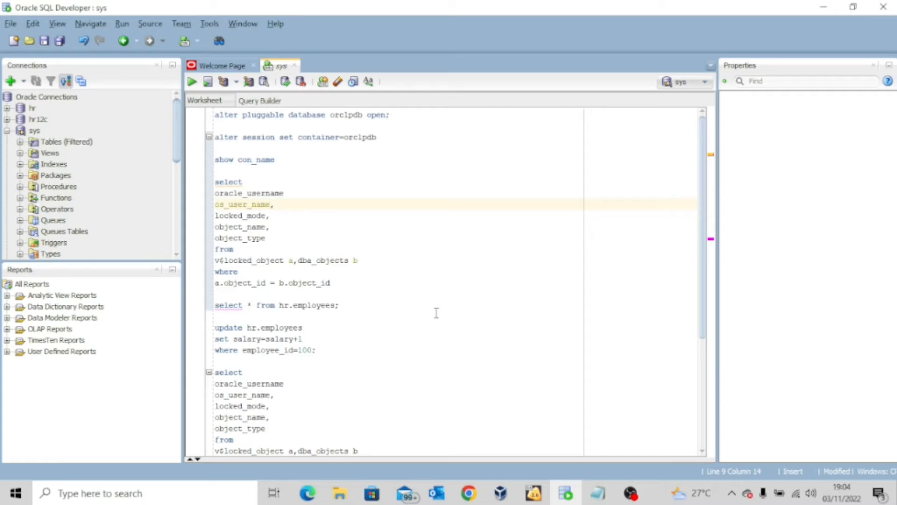
{"action": "mouse_move", "coordinate": [417, 303]}
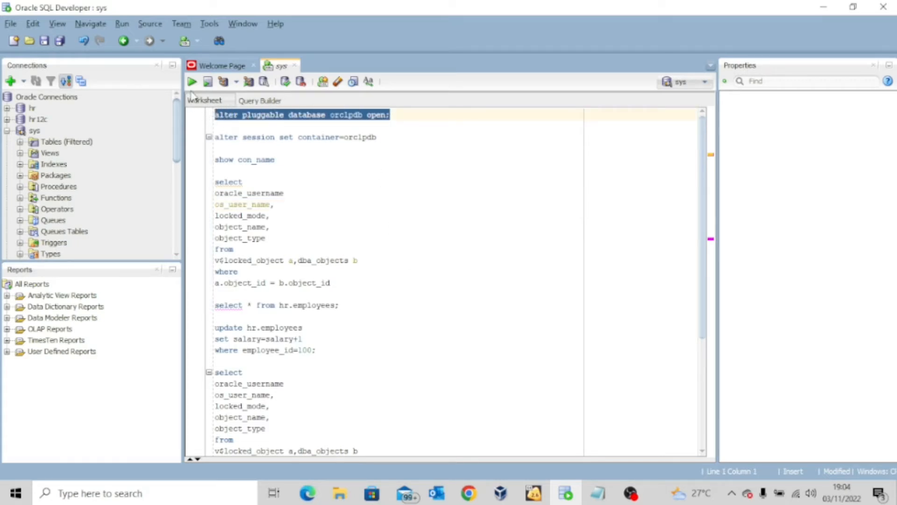
{"action": "left_click", "coordinate": [192, 81]}
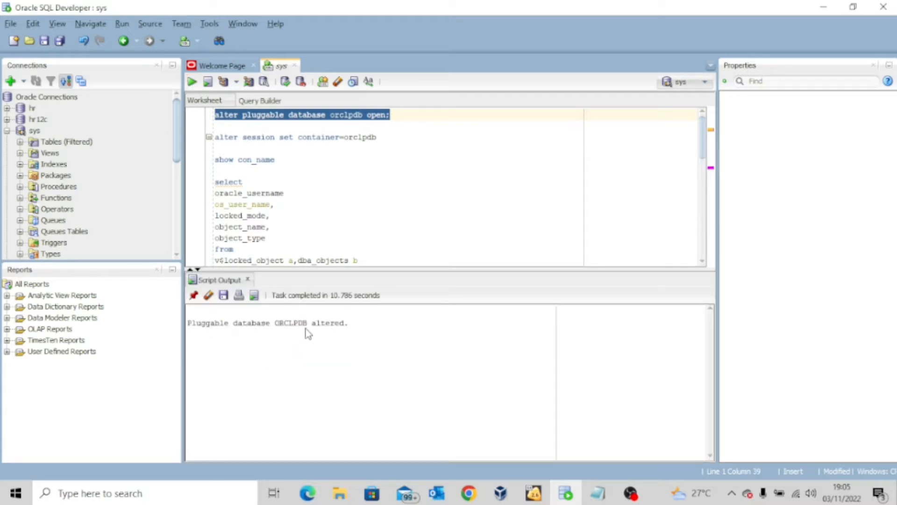
{"action": "mouse_move", "coordinate": [349, 334]}
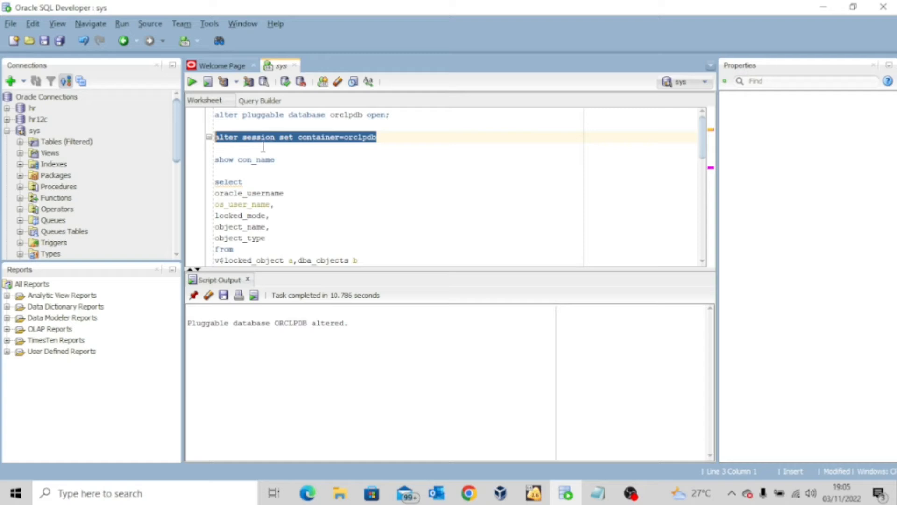
{"action": "mouse_move", "coordinate": [387, 145]}
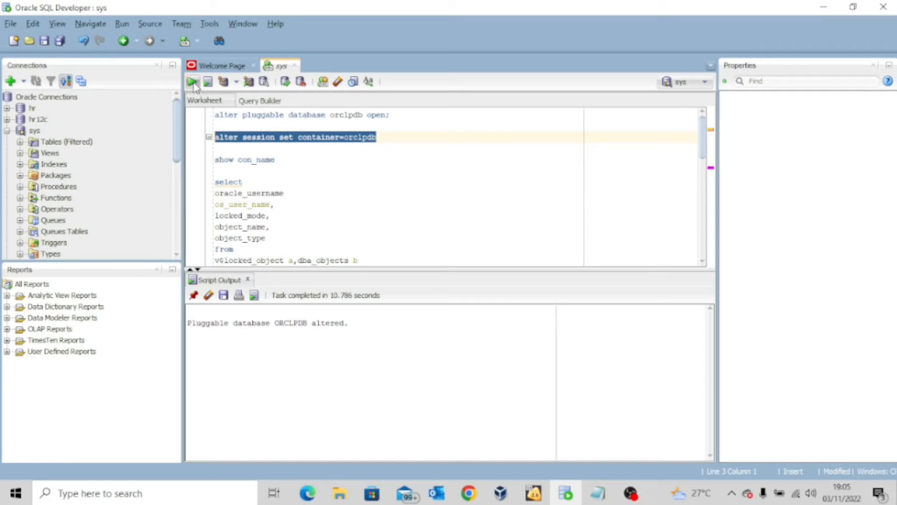
{"action": "left_click", "coordinate": [193, 82]}
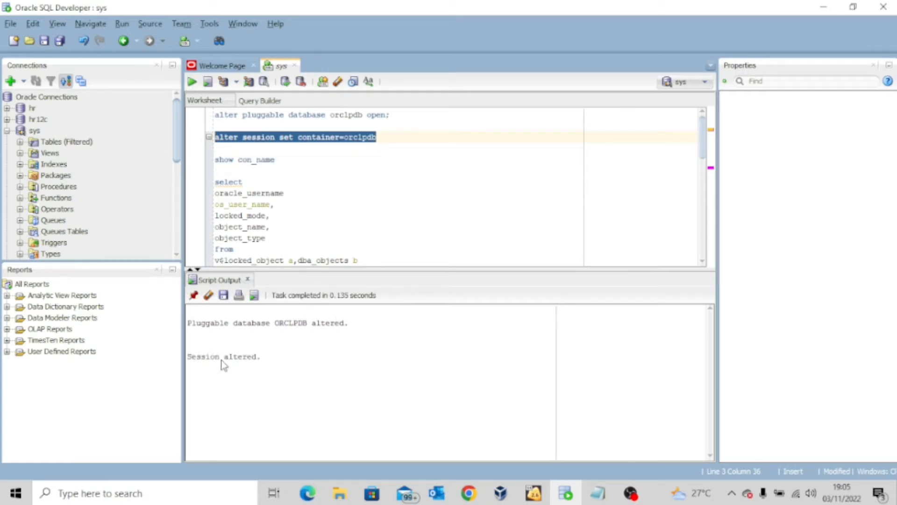
{"action": "mouse_move", "coordinate": [223, 352]}
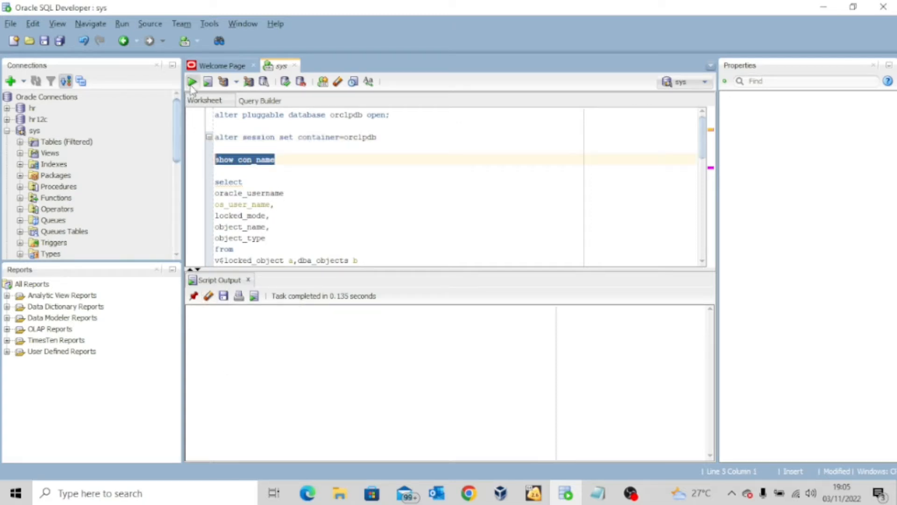
Run SHOW CON_NAME and confirm it reports ORCLPDB
{"action": "left_click", "coordinate": [192, 81]}
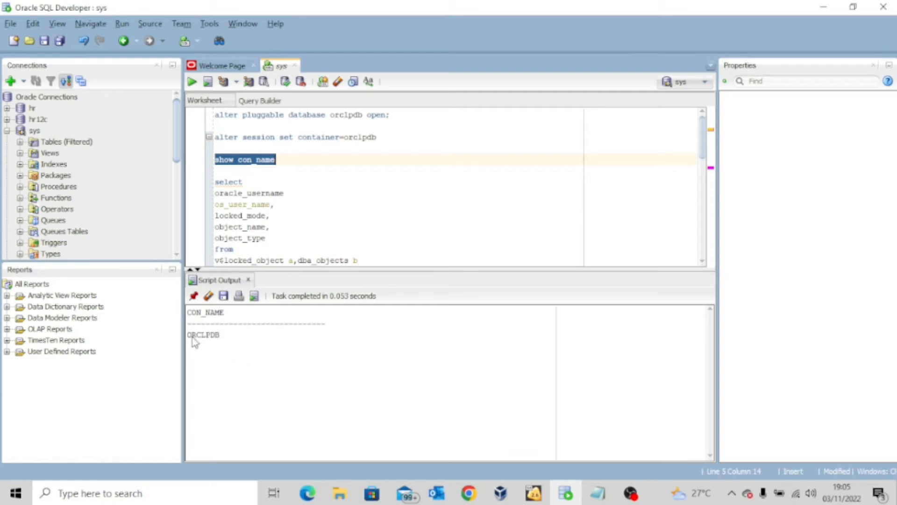
{"action": "mouse_move", "coordinate": [229, 344]}
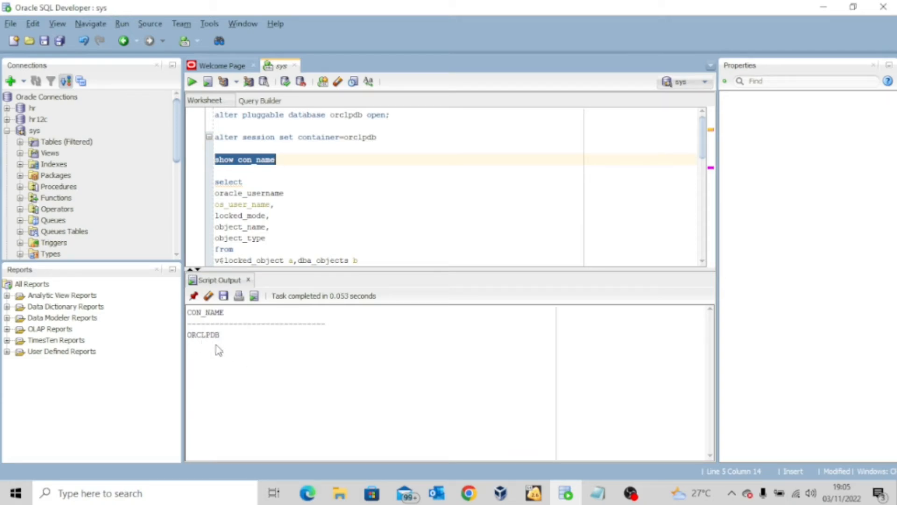
{"action": "mouse_move", "coordinate": [223, 349]}
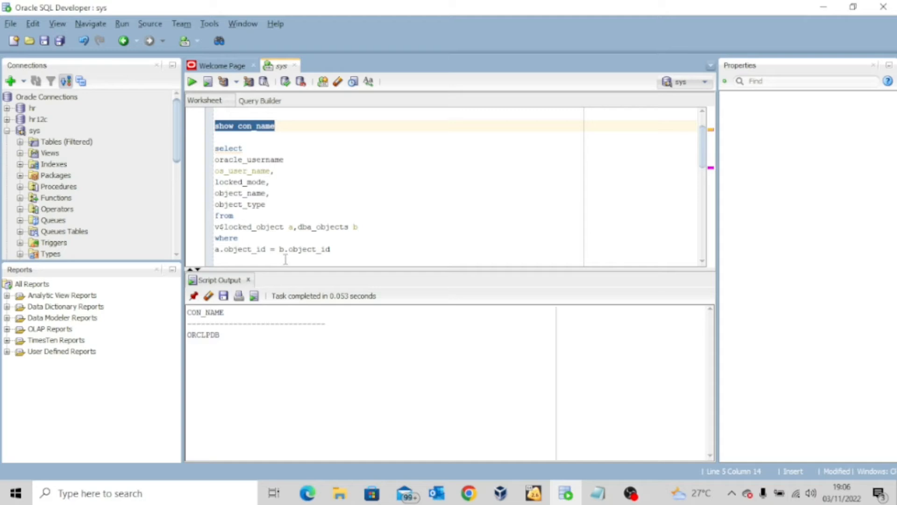
{"action": "mouse_move", "coordinate": [372, 255]}
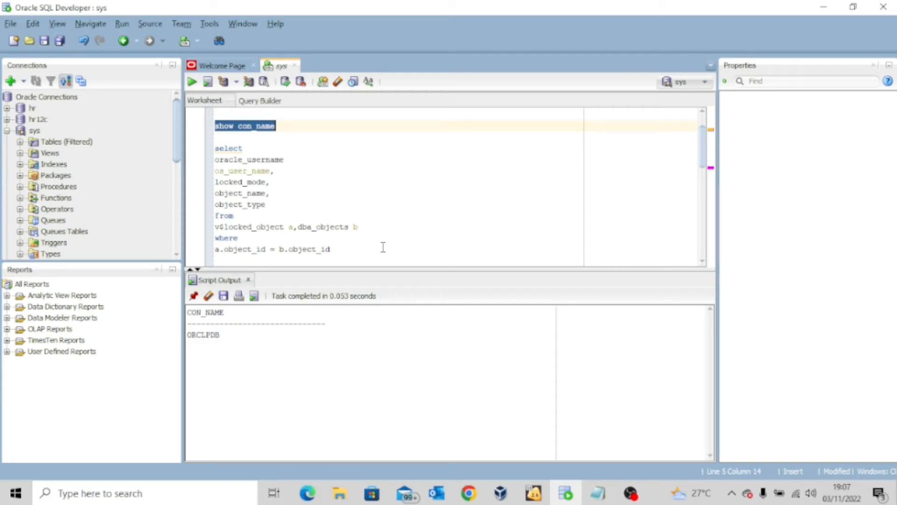
Scroll to the v$locked_object join query and run it, getting 0 rows
{"action": "scroll", "scroll_direction": "down", "scroll_amount": 3}
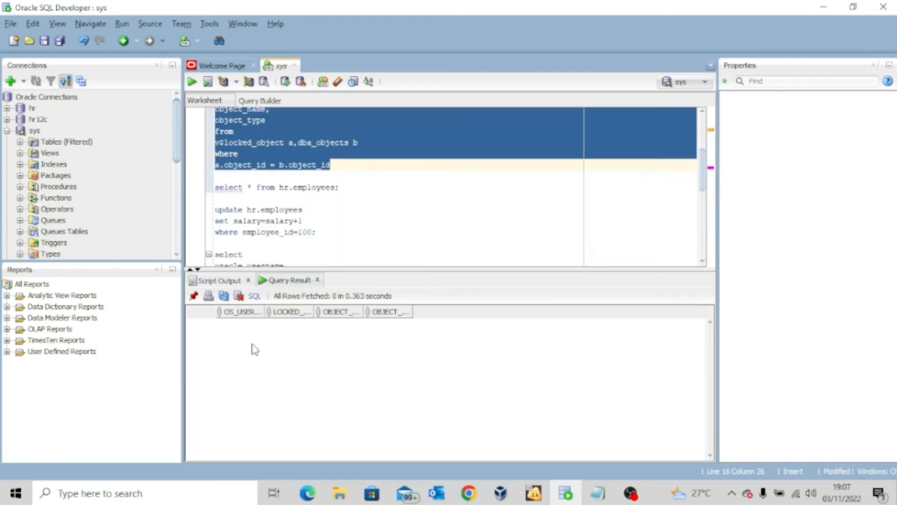
{"action": "mouse_move", "coordinate": [227, 327]}
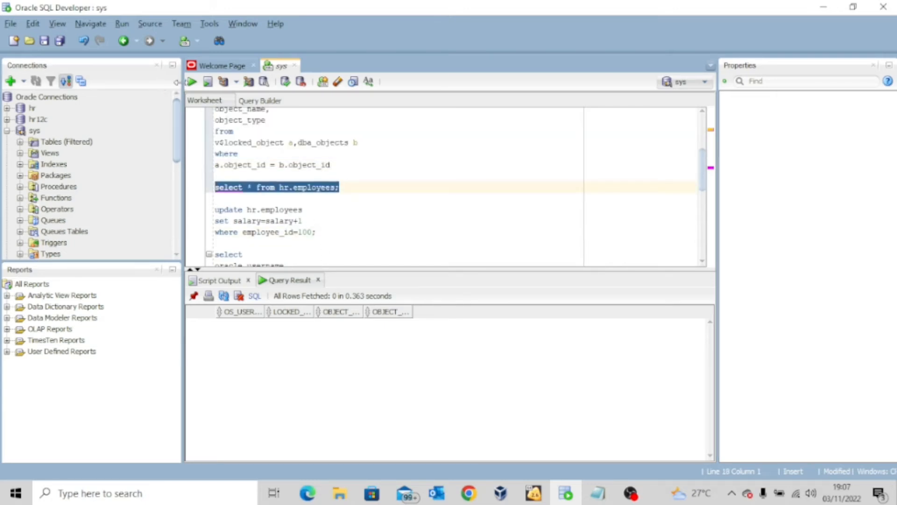
Run SELECT * FROM hr.employees, fetching 50 employee rows with salaries
{"action": "left_click", "coordinate": [191, 81]}
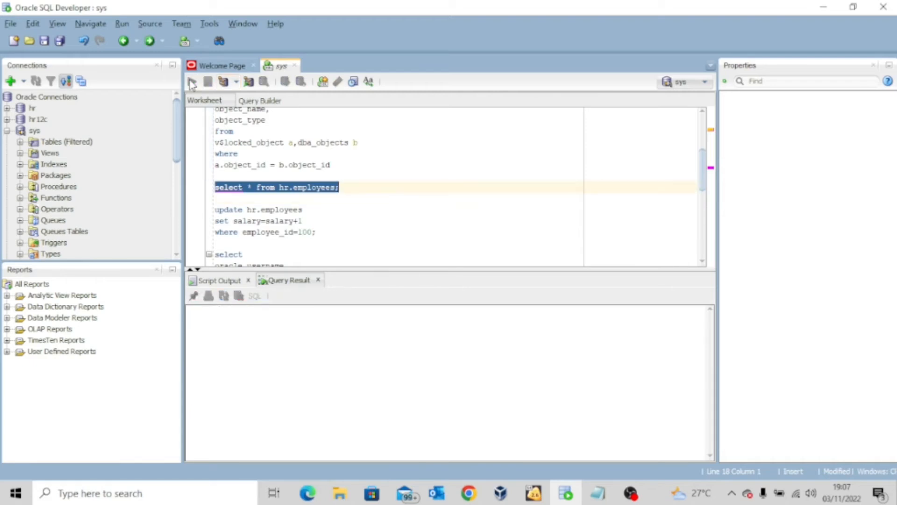
{"action": "left_click", "coordinate": [191, 81]}
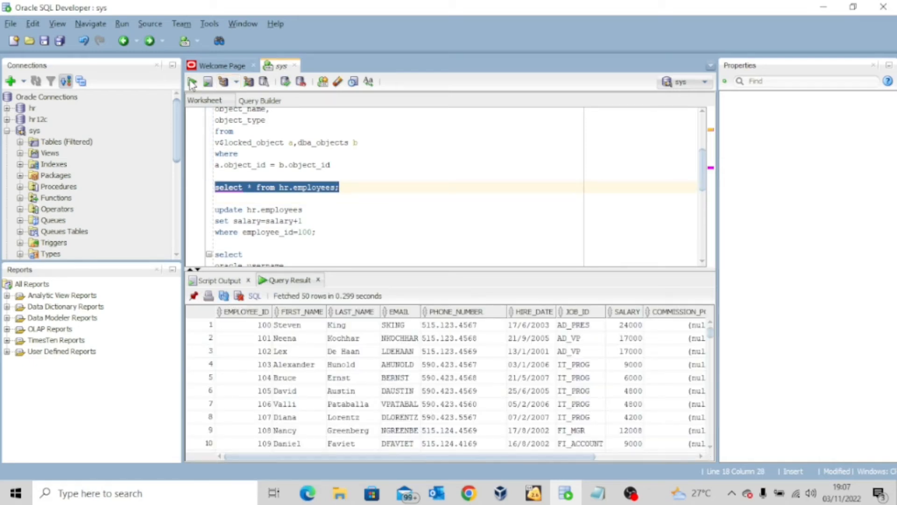
{"action": "mouse_move", "coordinate": [394, 353]}
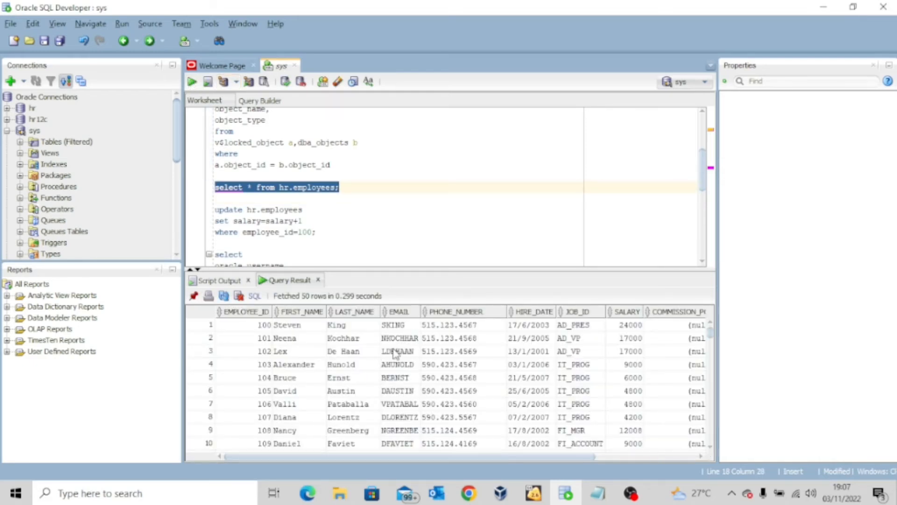
{"action": "scroll", "scroll_direction": "down", "scroll_amount": 3}
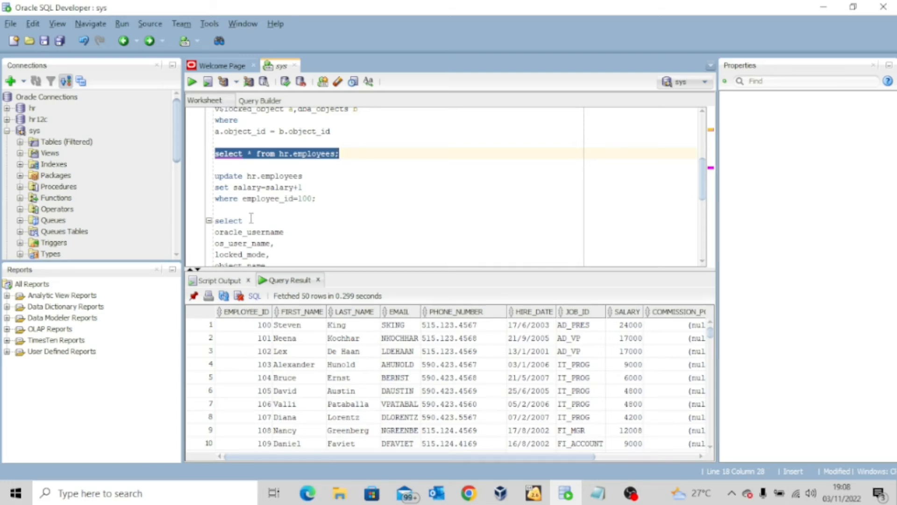
{"action": "mouse_move", "coordinate": [305, 207]}
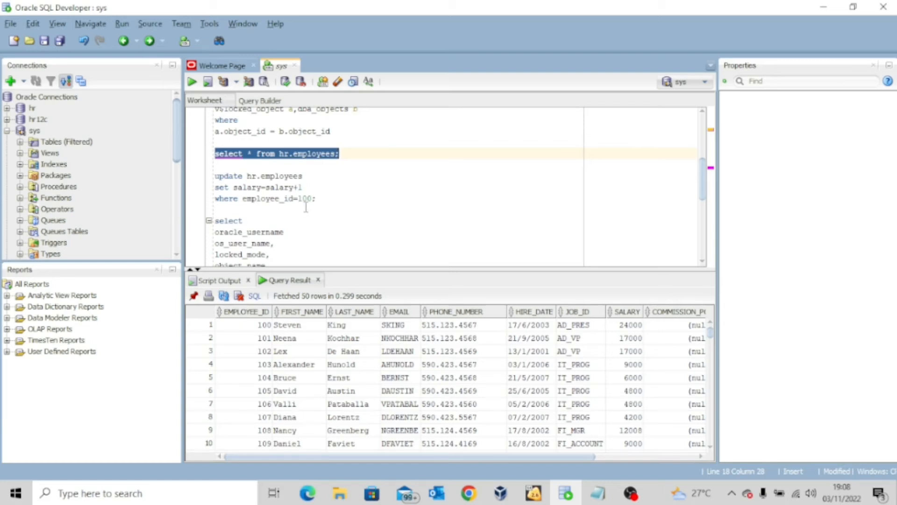
Change employee 100's update to salary+10 and run it, updating one row
{"action": "left_click_drag", "start_coordinate": [215, 176], "coordinate": [316, 198]}
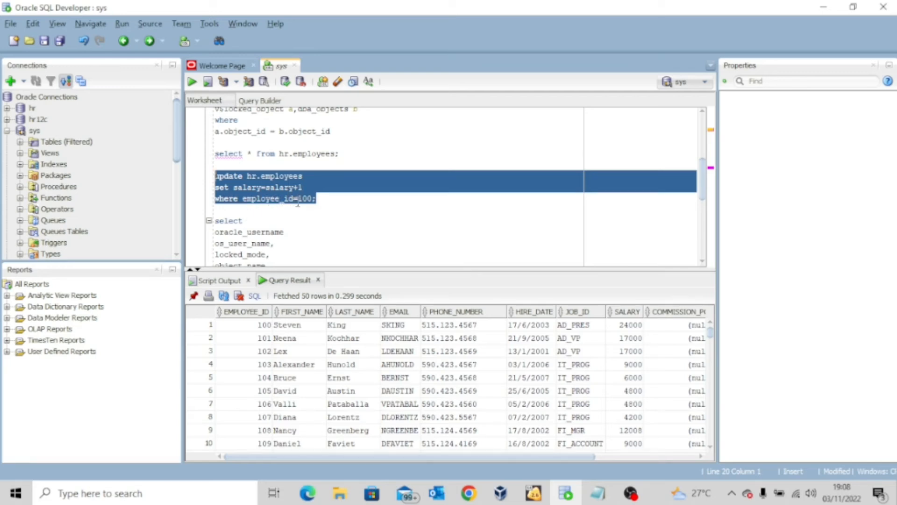
{"action": "left_click", "coordinate": [303, 186]}
{"action": "type", "text": "0"}
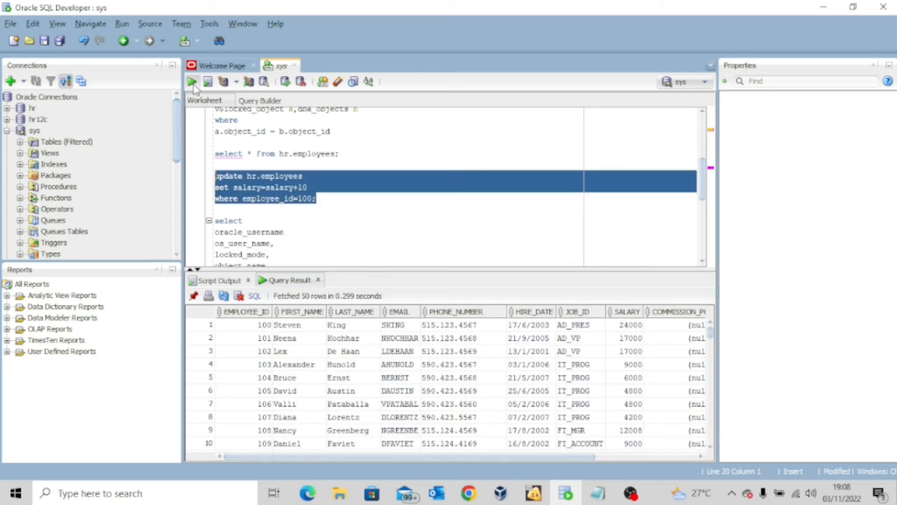
{"action": "left_click", "coordinate": [192, 82]}
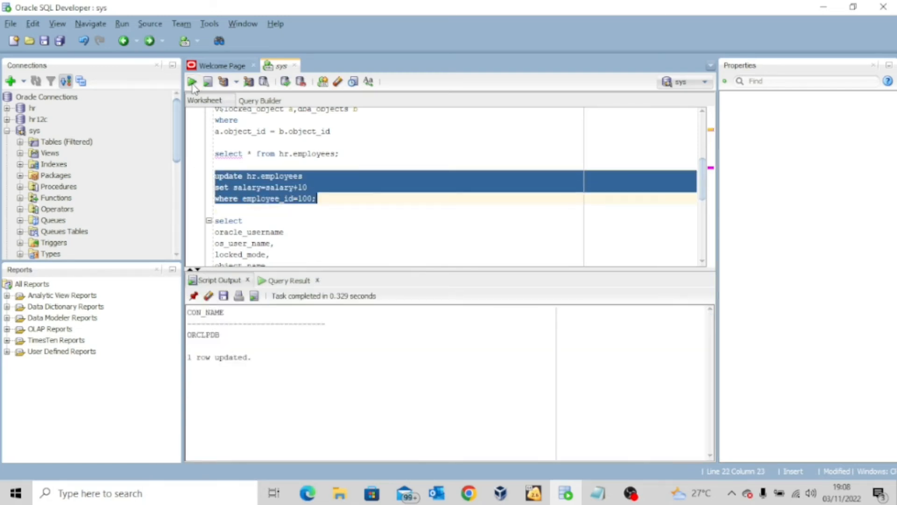
{"action": "mouse_move", "coordinate": [265, 368]}
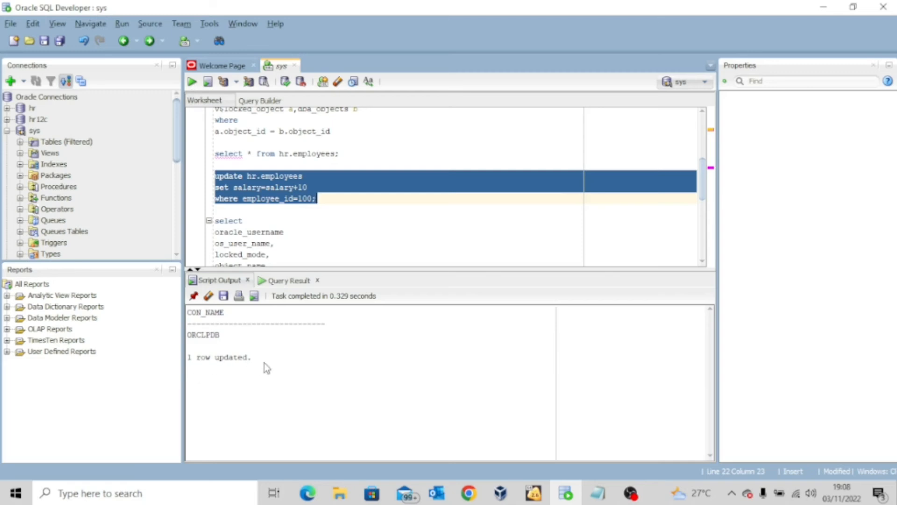
{"action": "mouse_move", "coordinate": [284, 367]}
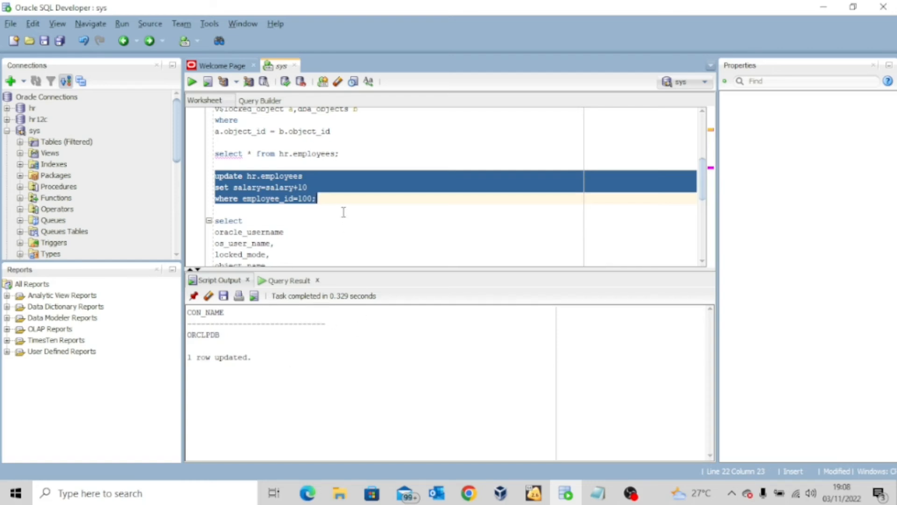
Select and run the v$locked_object query, showing the EMPLOYEES table locked in mode 3
{"action": "scroll", "scroll_direction": "down", "scroll_amount": 3}
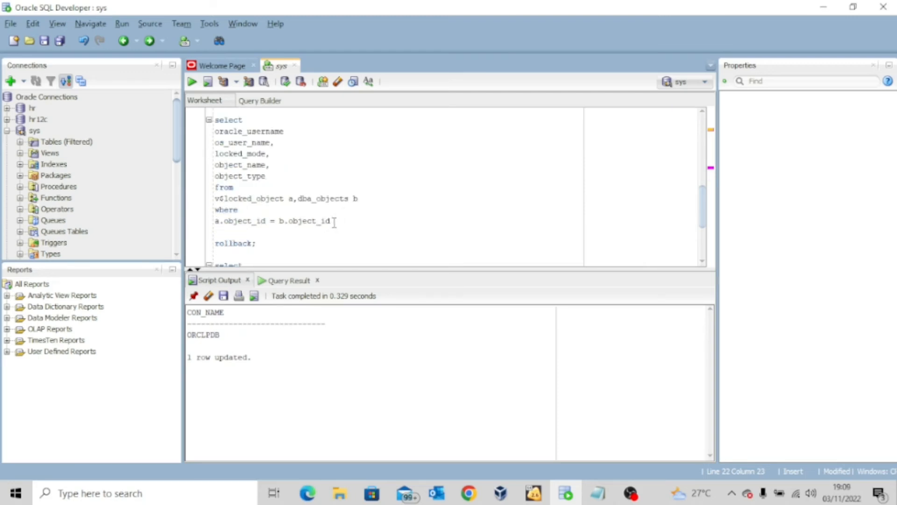
{"action": "left_click_drag", "start_coordinate": [224, 221], "coordinate": [331, 221]}
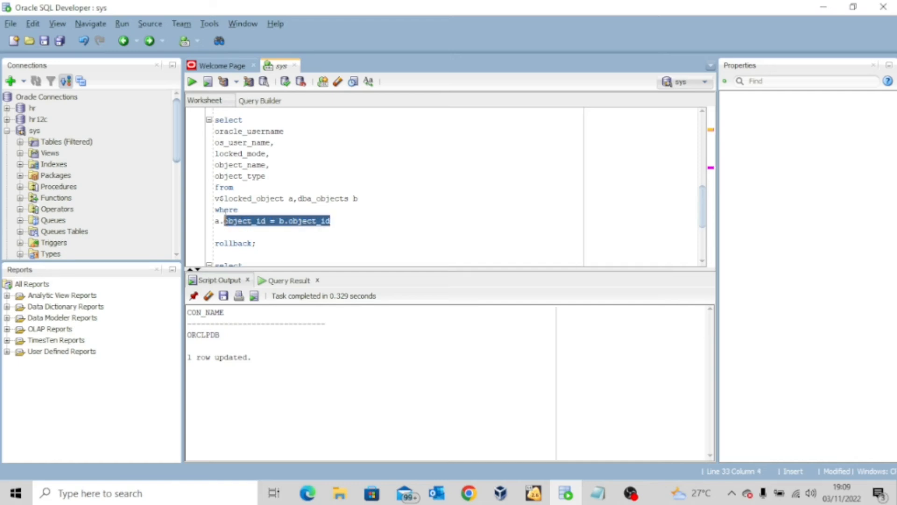
{"action": "left_click", "coordinate": [209, 123]}
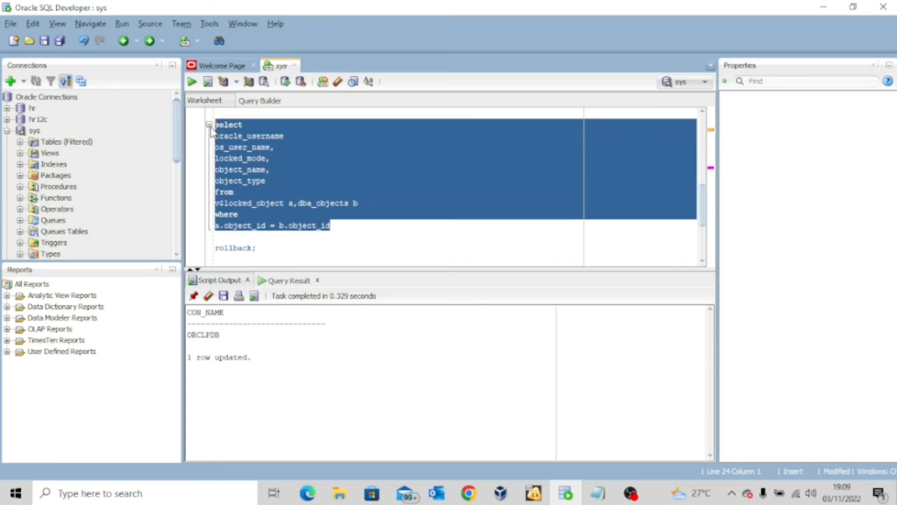
{"action": "left_click", "coordinate": [193, 81]}
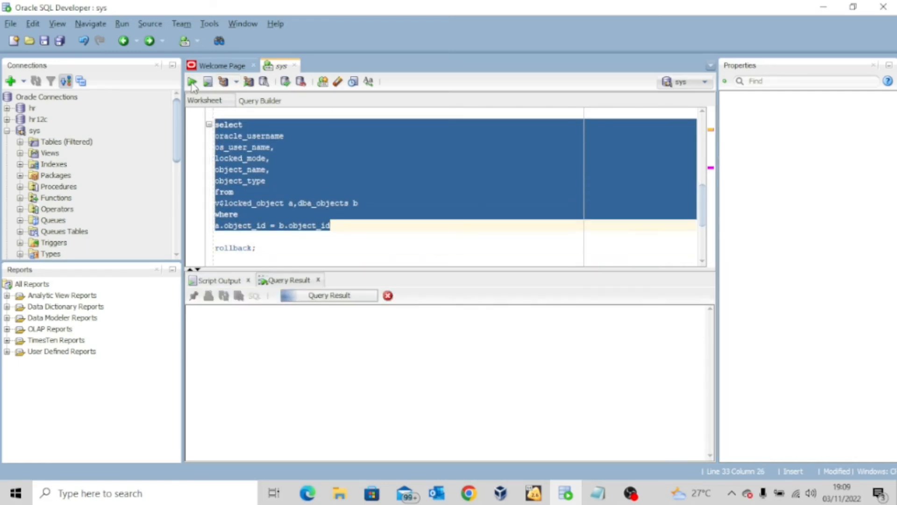
{"action": "left_click", "coordinate": [191, 81]}
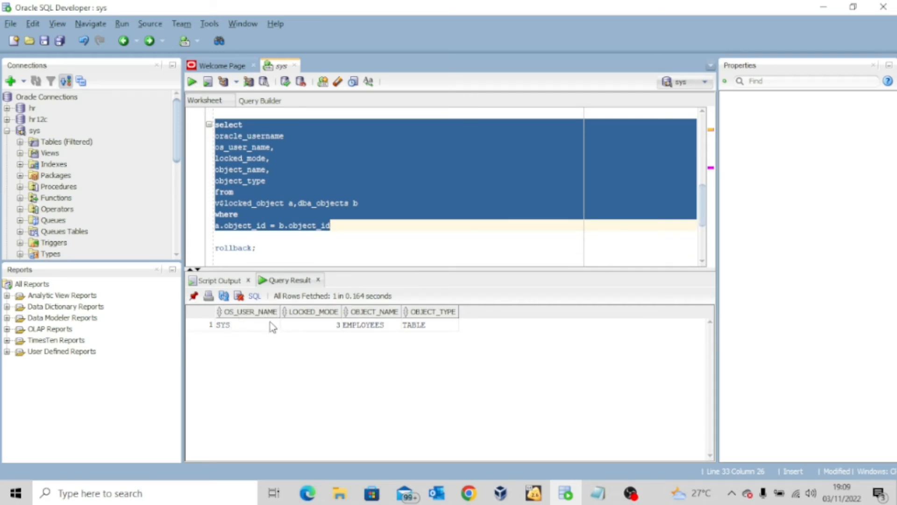
{"action": "mouse_move", "coordinate": [226, 333]}
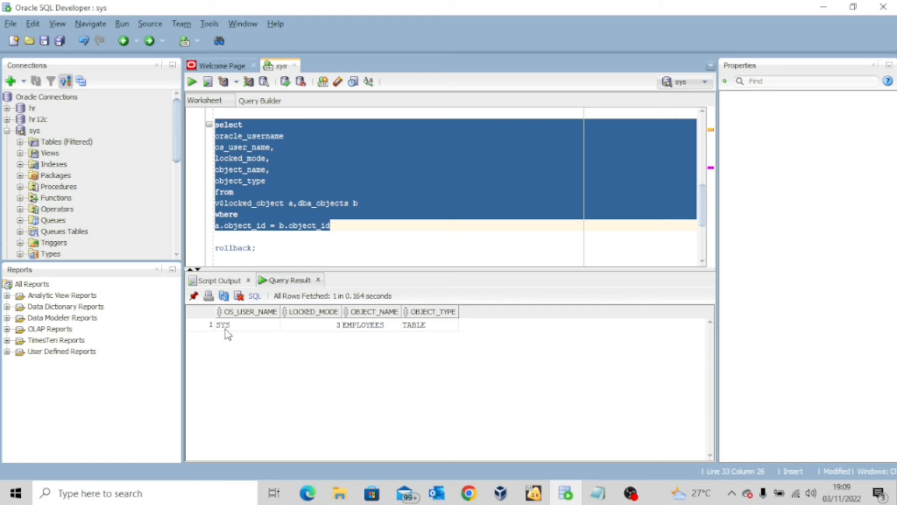
{"action": "mouse_move", "coordinate": [334, 334]}
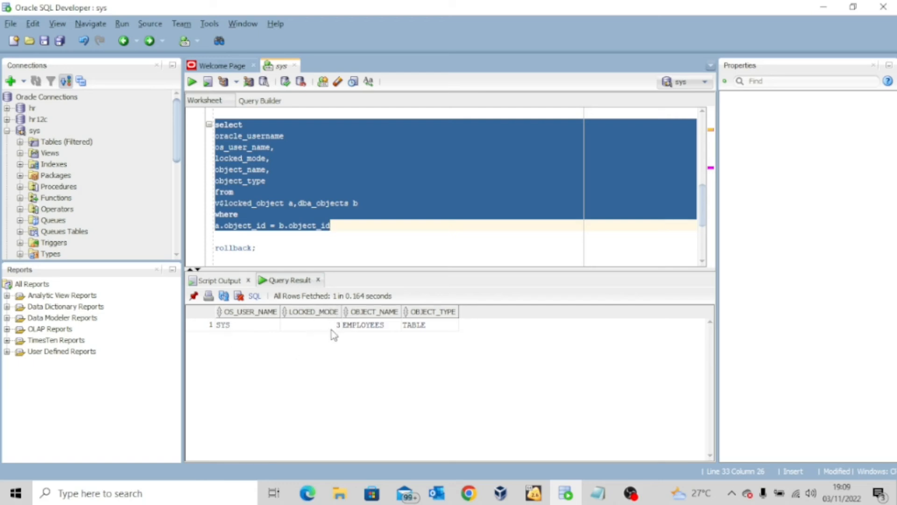
{"action": "mouse_move", "coordinate": [367, 339]}
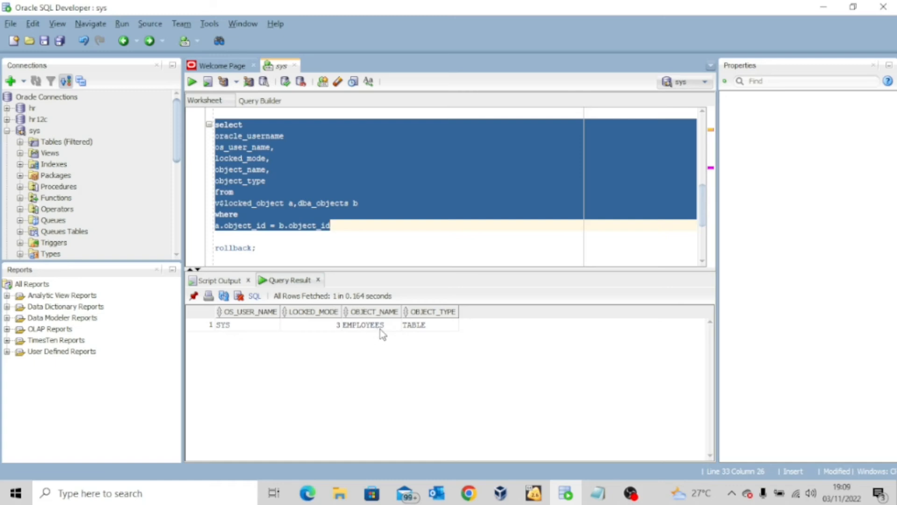
{"action": "mouse_move", "coordinate": [423, 334]}
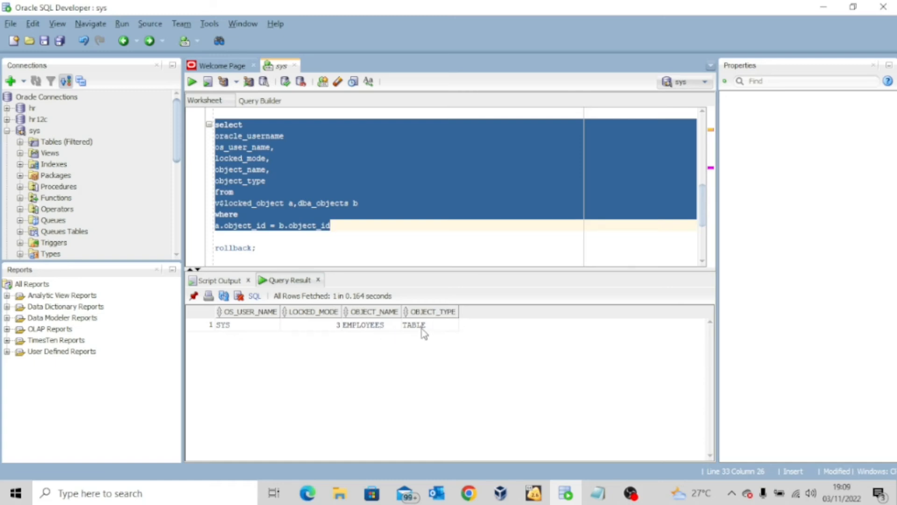
{"action": "mouse_move", "coordinate": [405, 342]}
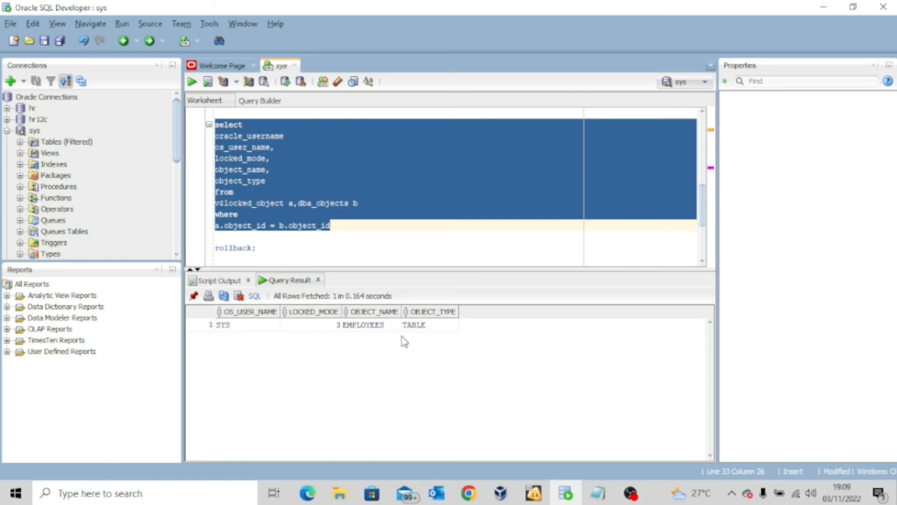
{"action": "mouse_move", "coordinate": [425, 338]}
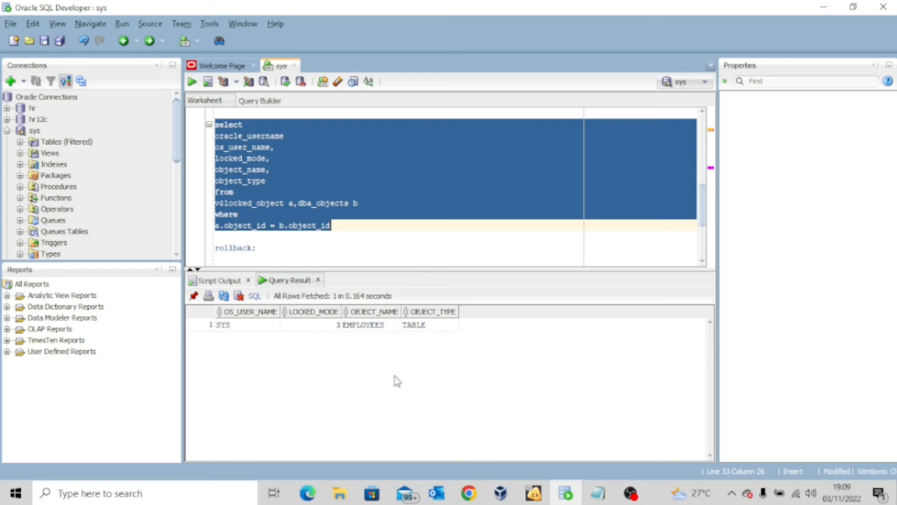
{"action": "mouse_move", "coordinate": [428, 345]}
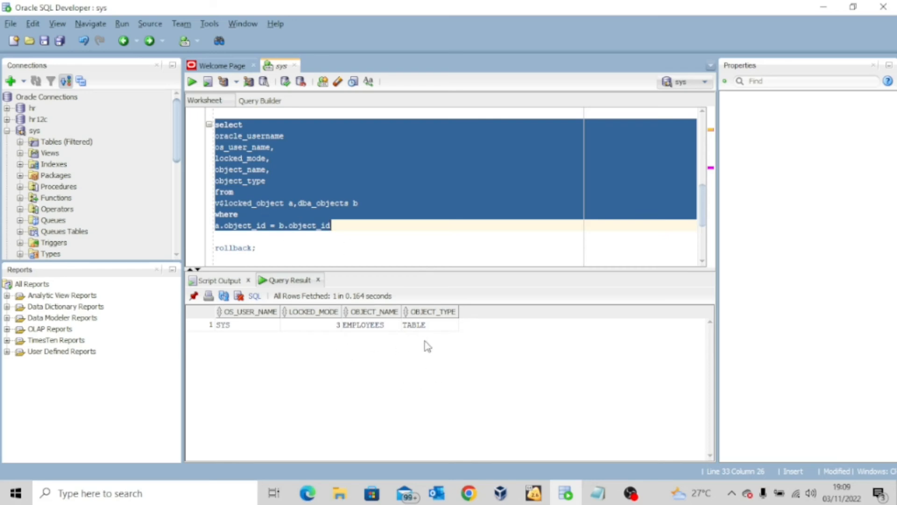
{"action": "mouse_move", "coordinate": [420, 343]}
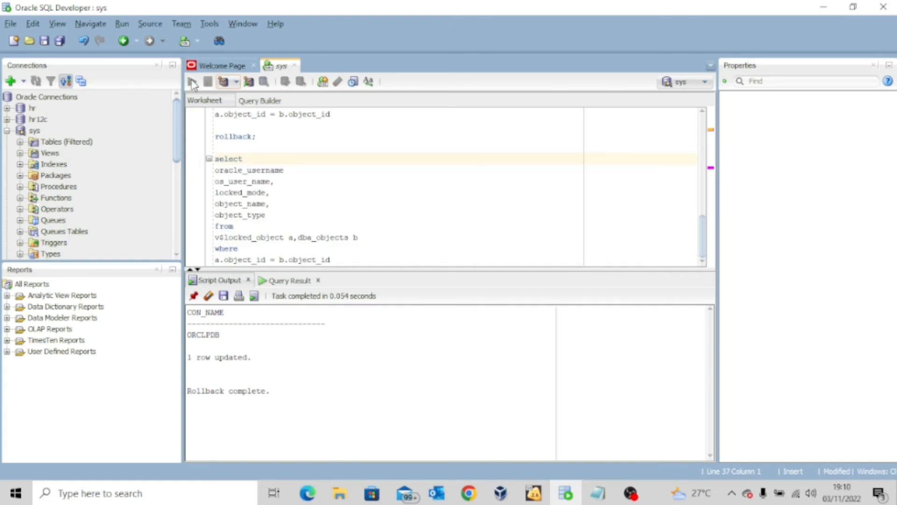
Rerun the second v$locked_object query after the rollback, fetching 0 rows
{"action": "left_click", "coordinate": [192, 81]}
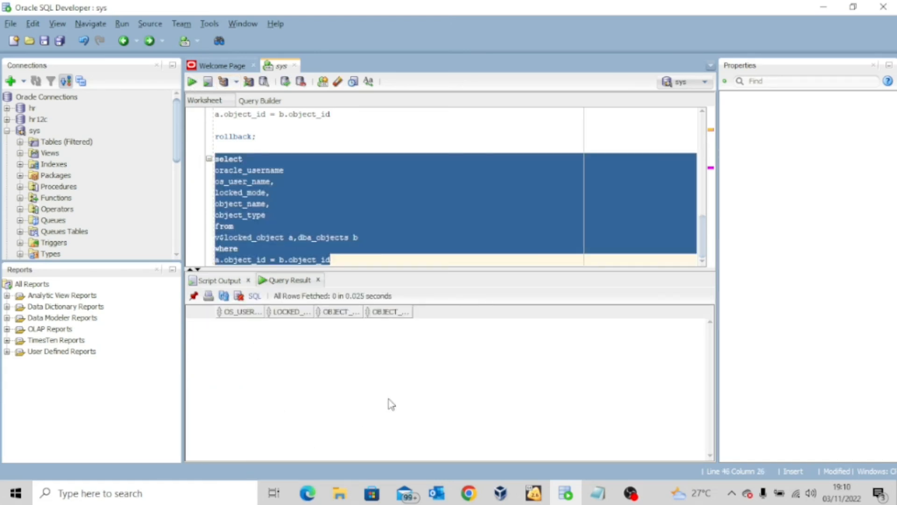
{"action": "mouse_move", "coordinate": [439, 411]}
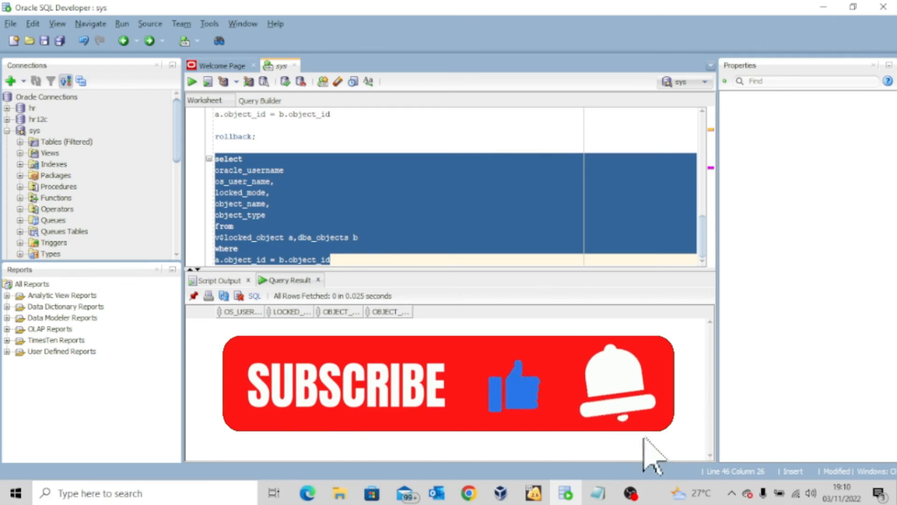
{"action": "mouse_move", "coordinate": [624, 434]}
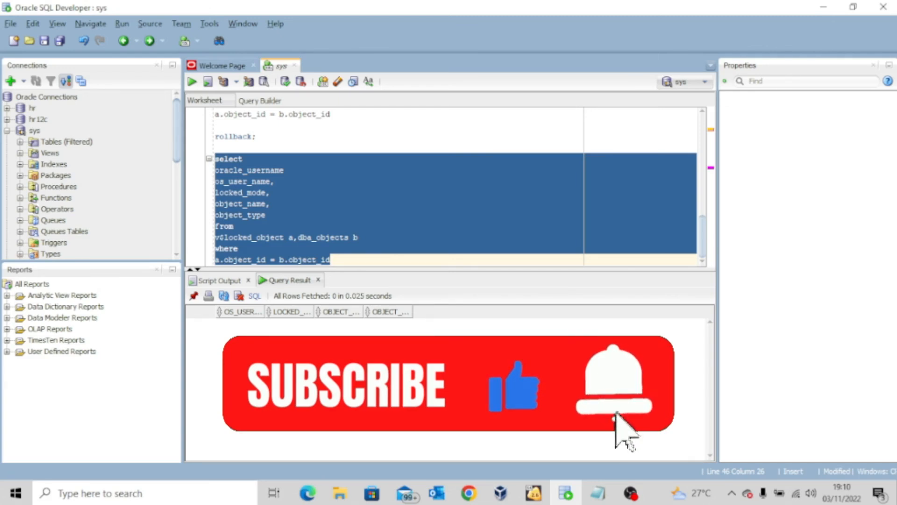